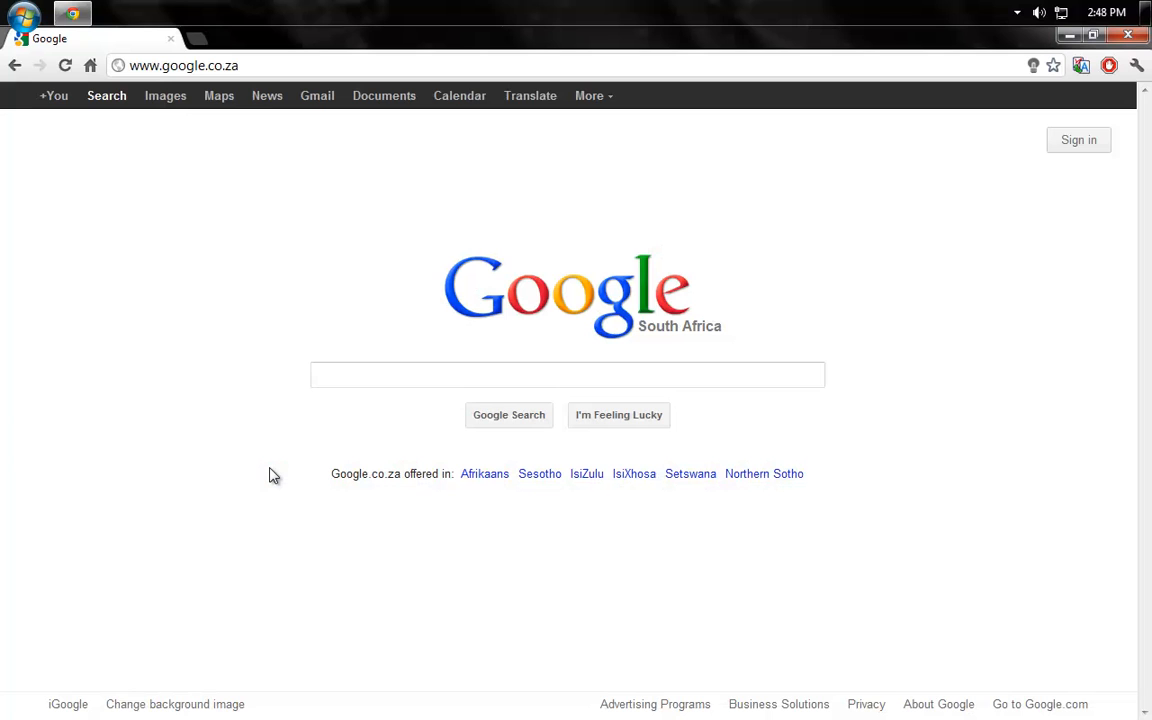
Step: Search Google for "mz 7 optimizer" and load the results
{"action": "left_click", "coordinate": [568, 374]}
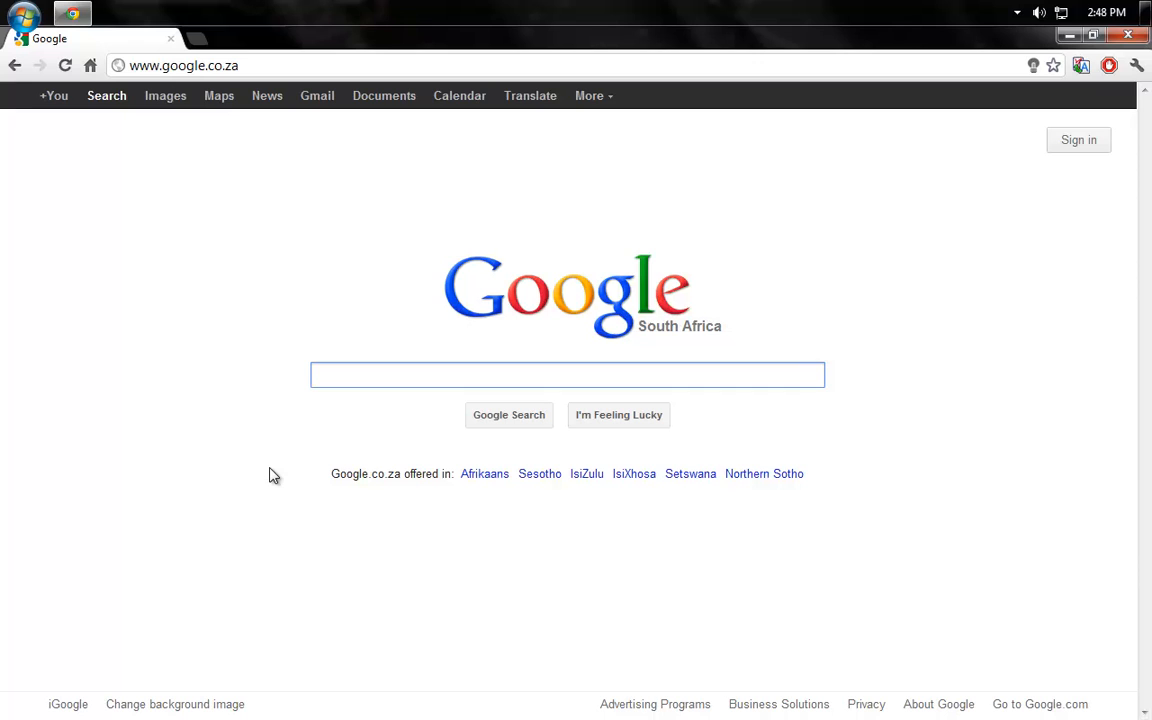
{"action": "type", "text": "mz"}
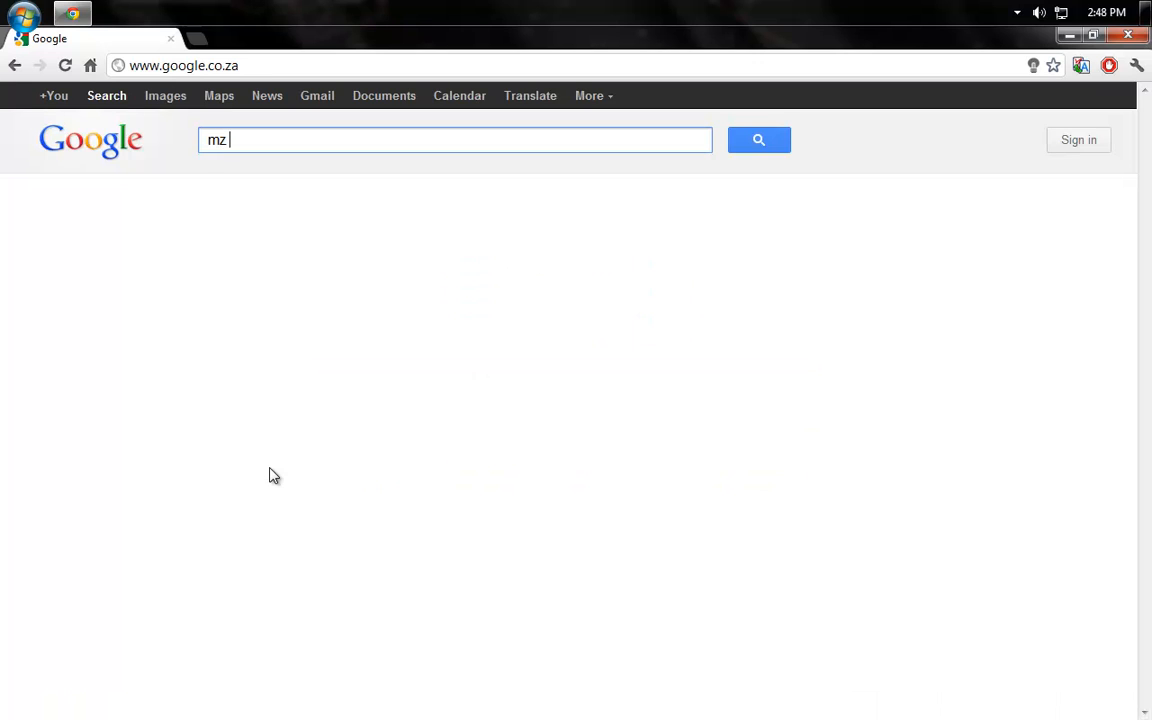
{"action": "type", "text": "7 optimizer"}
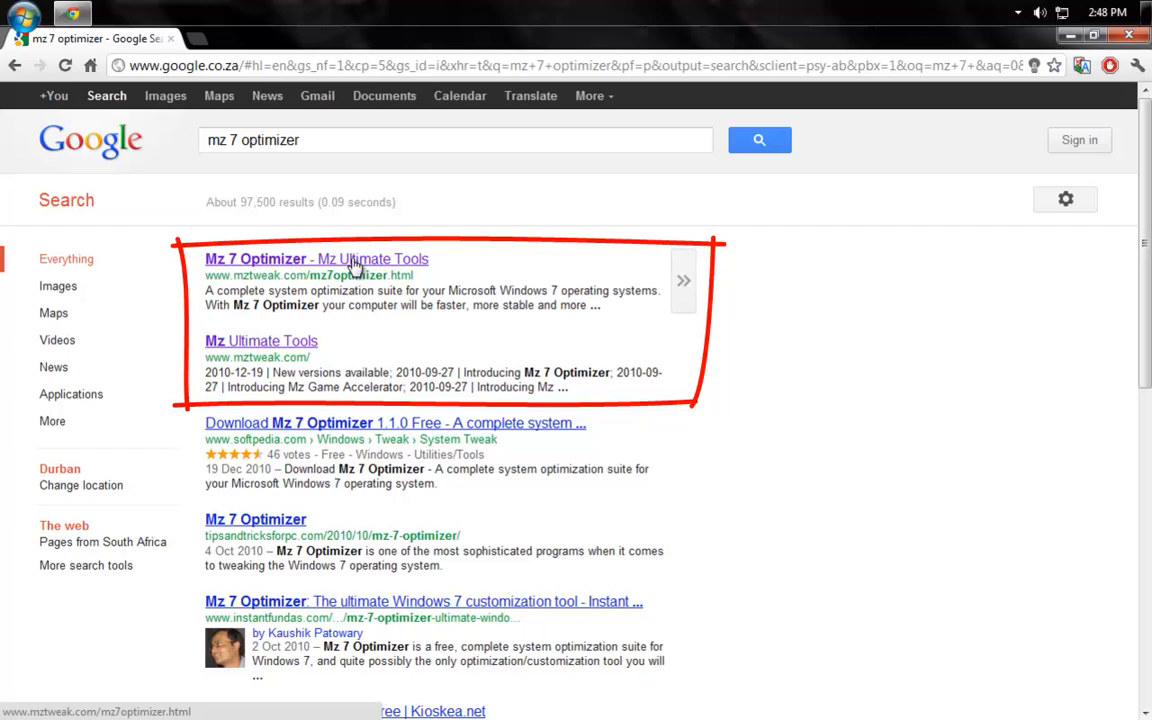
{"action": "mouse_move", "coordinate": [294, 352]}
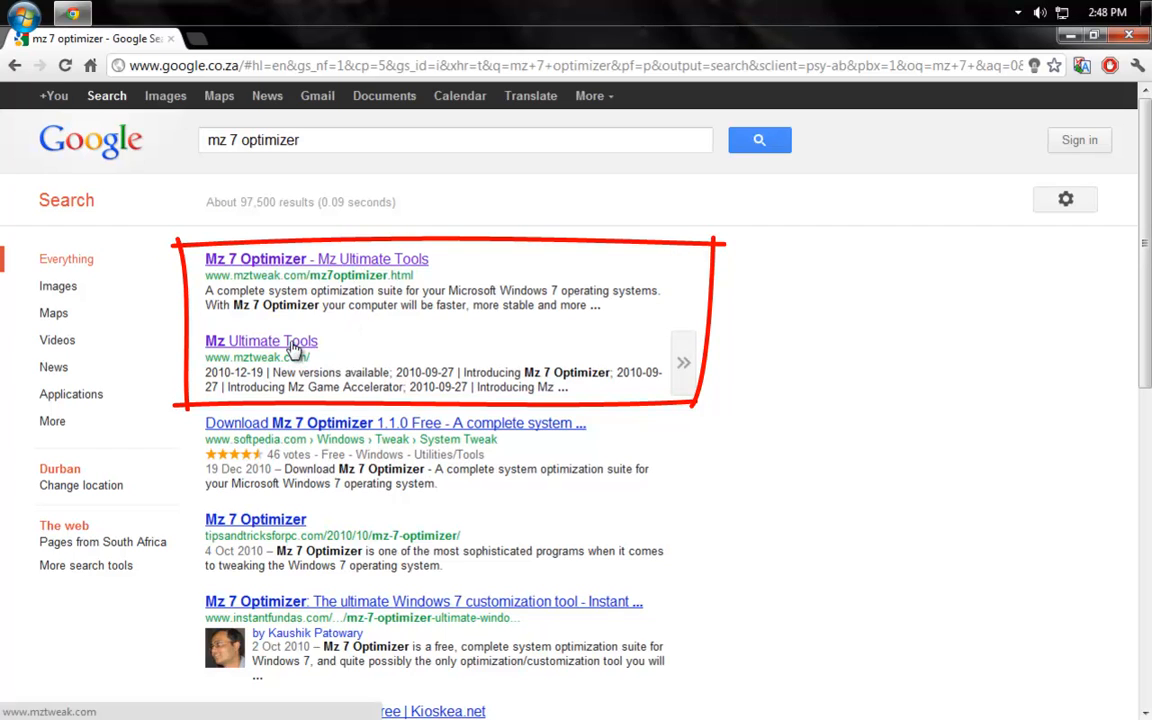
{"action": "mouse_move", "coordinate": [292, 348]}
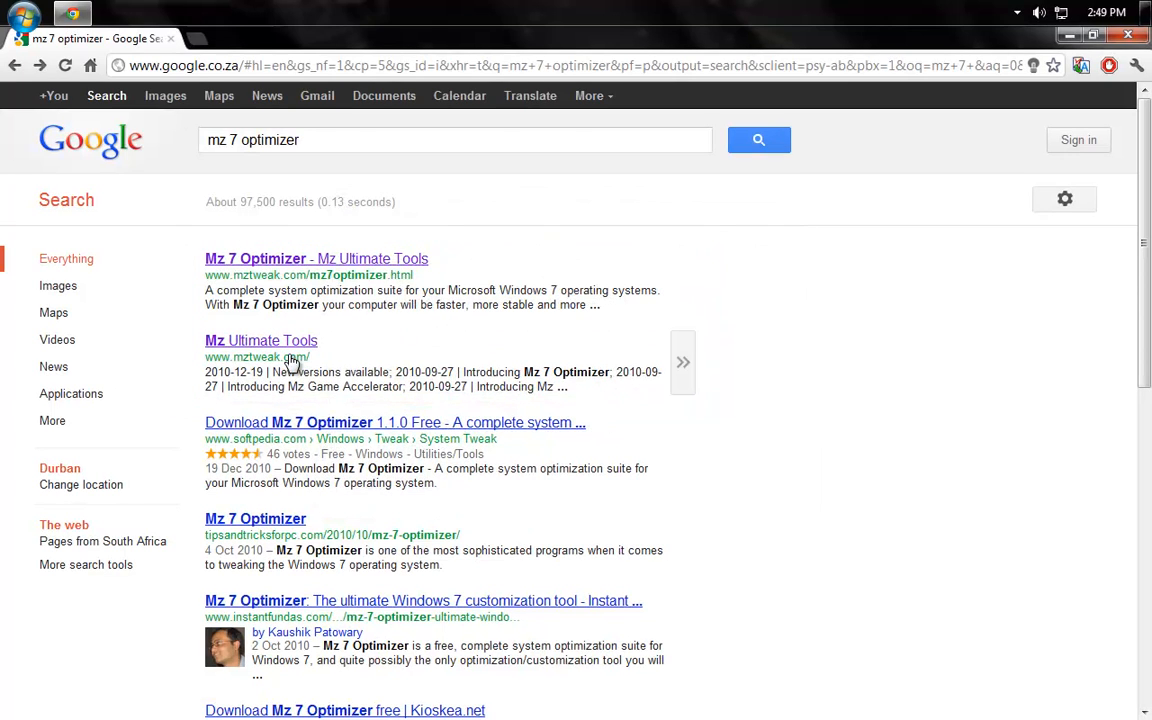
Step: Go to the Mz Ultimate Tools site and on to the Mz 7 Optimizer product page
{"action": "left_click", "coordinate": [260, 340]}
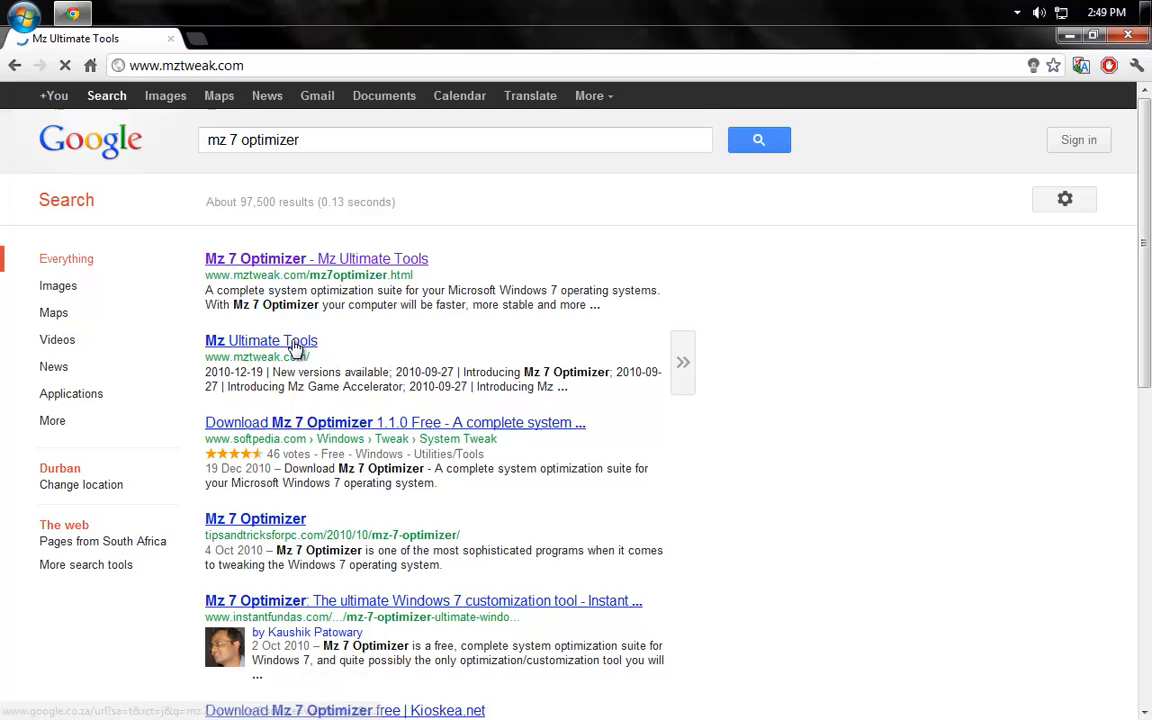
{"action": "left_click", "coordinate": [260, 340]}
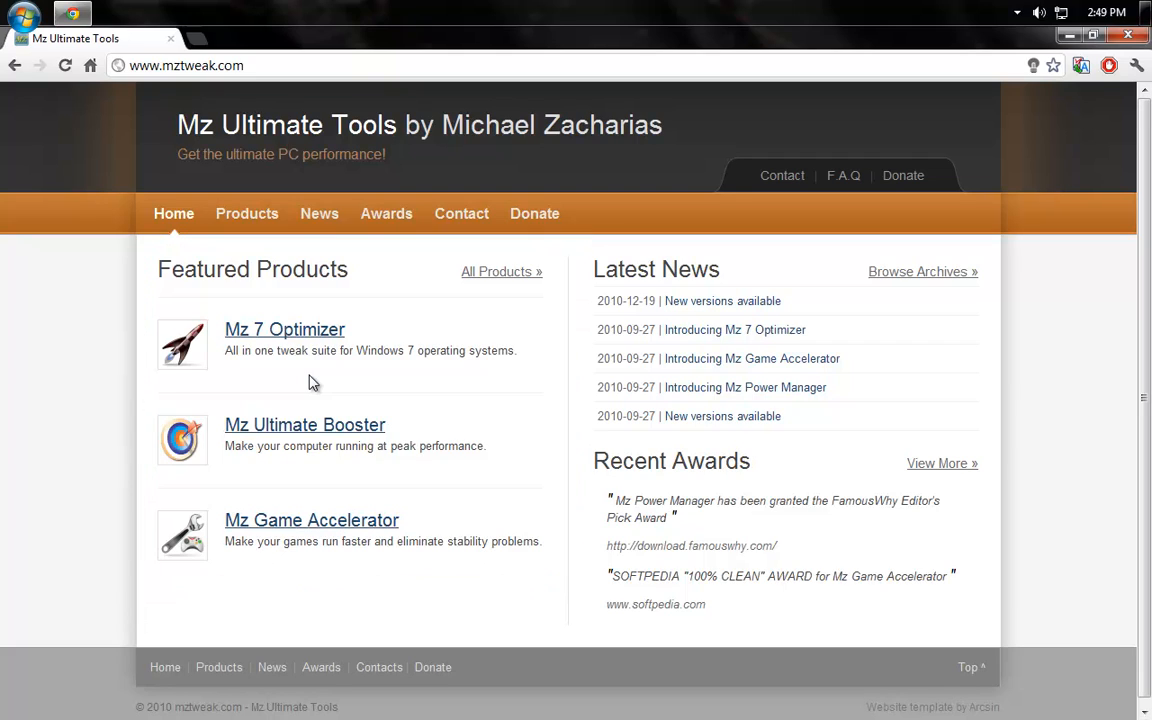
{"action": "left_click", "coordinate": [284, 328]}
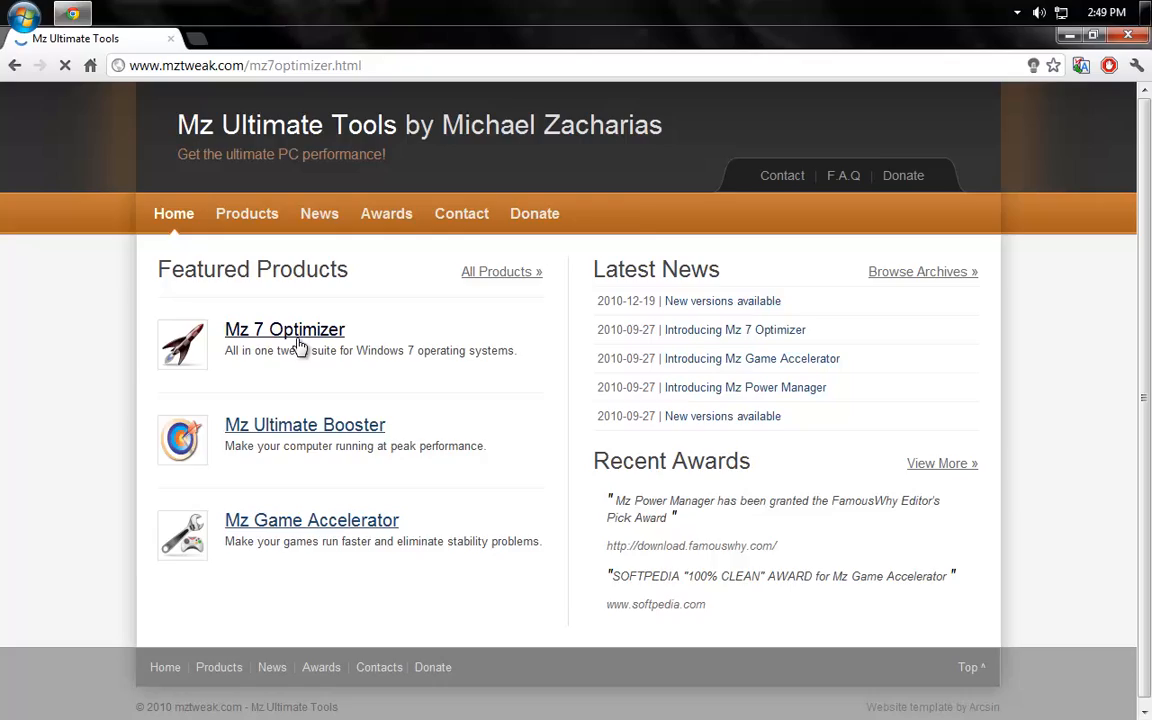
{"action": "left_click", "coordinate": [284, 328]}
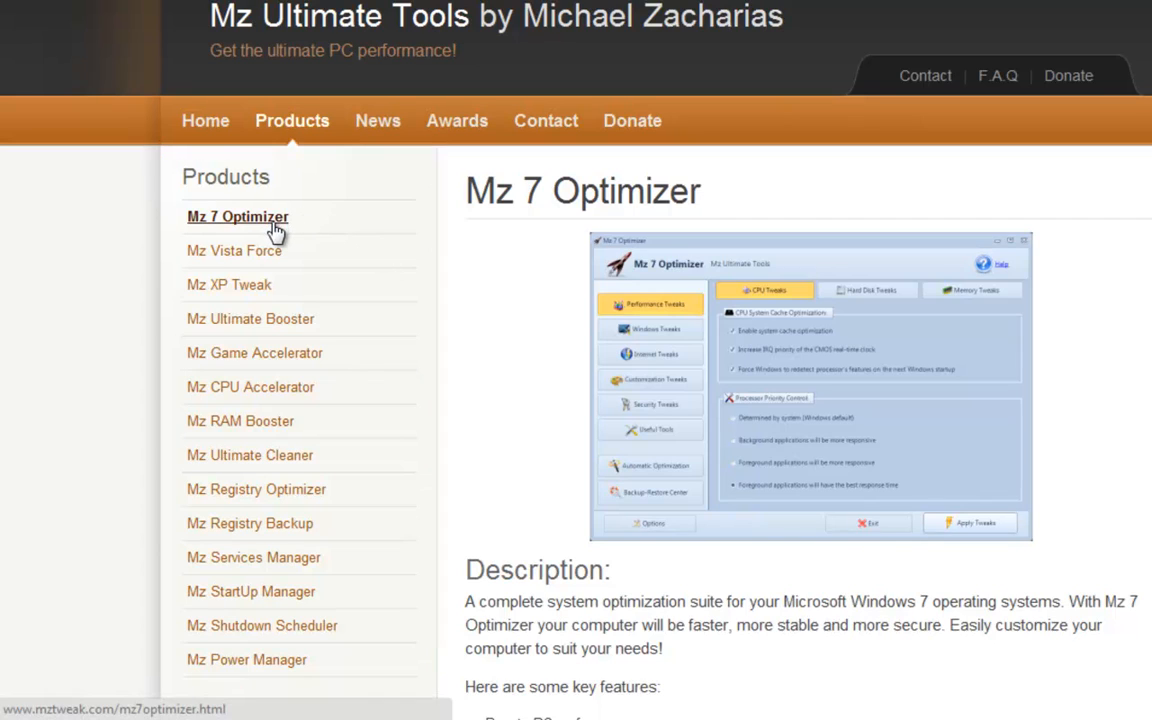
{"action": "mouse_move", "coordinate": [234, 252]}
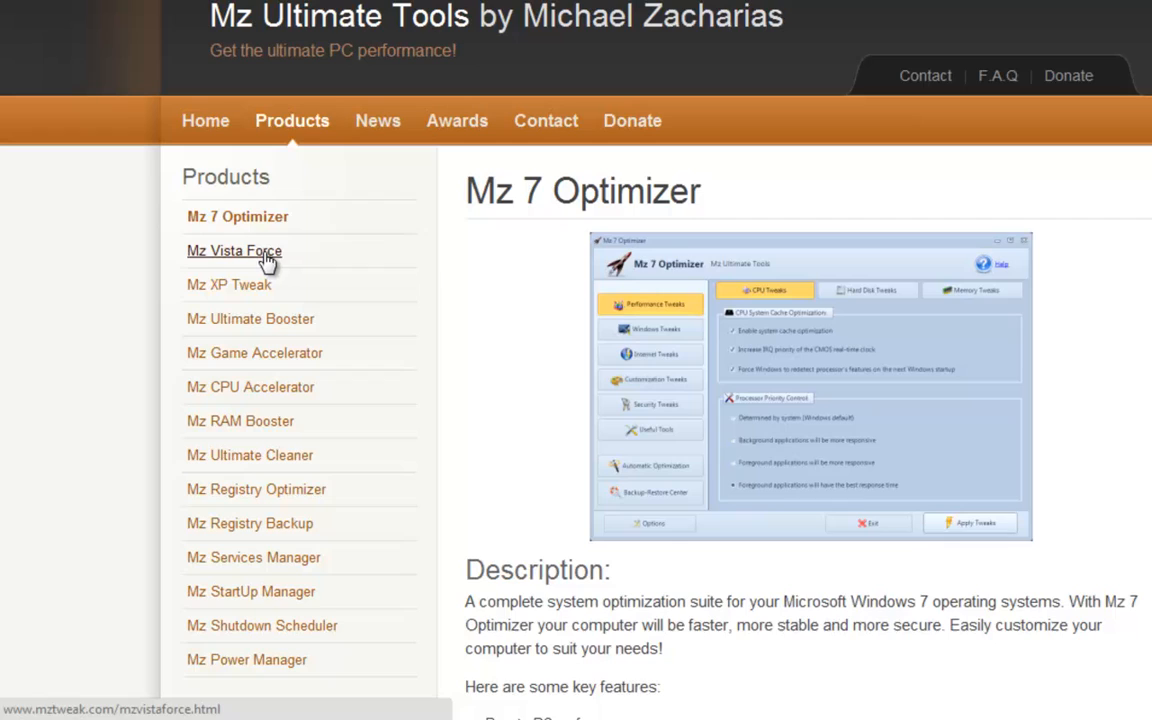
{"action": "mouse_move", "coordinate": [250, 320]}
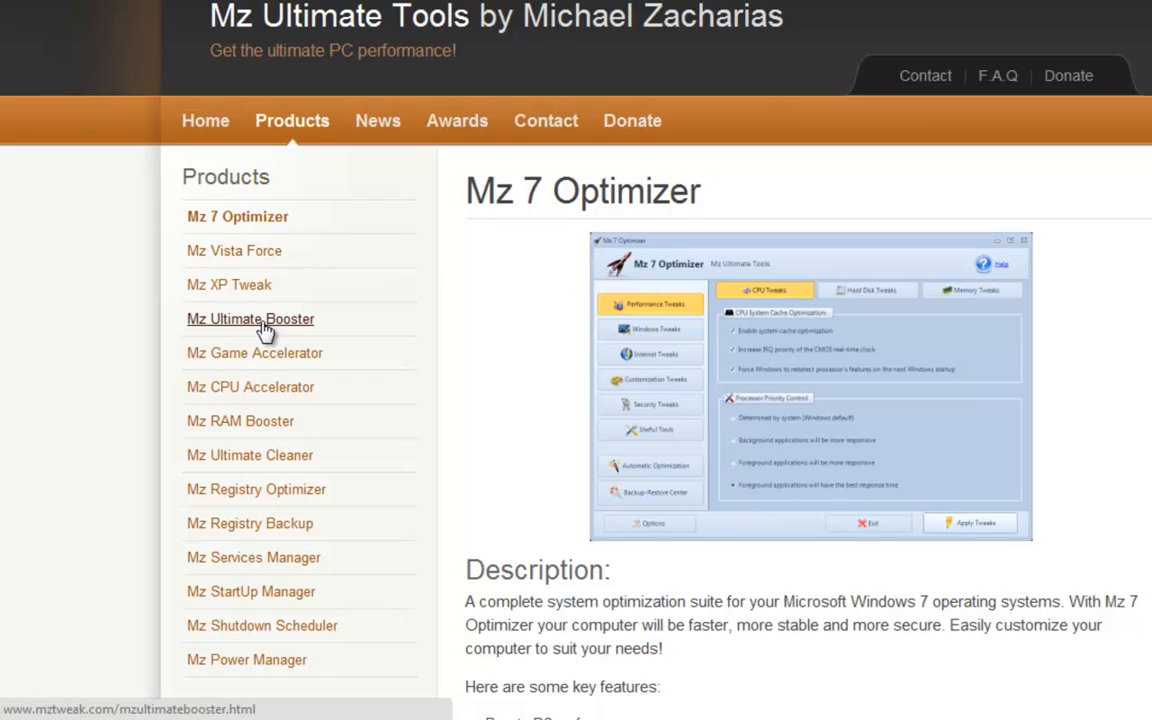
{"action": "mouse_move", "coordinate": [484, 292]}
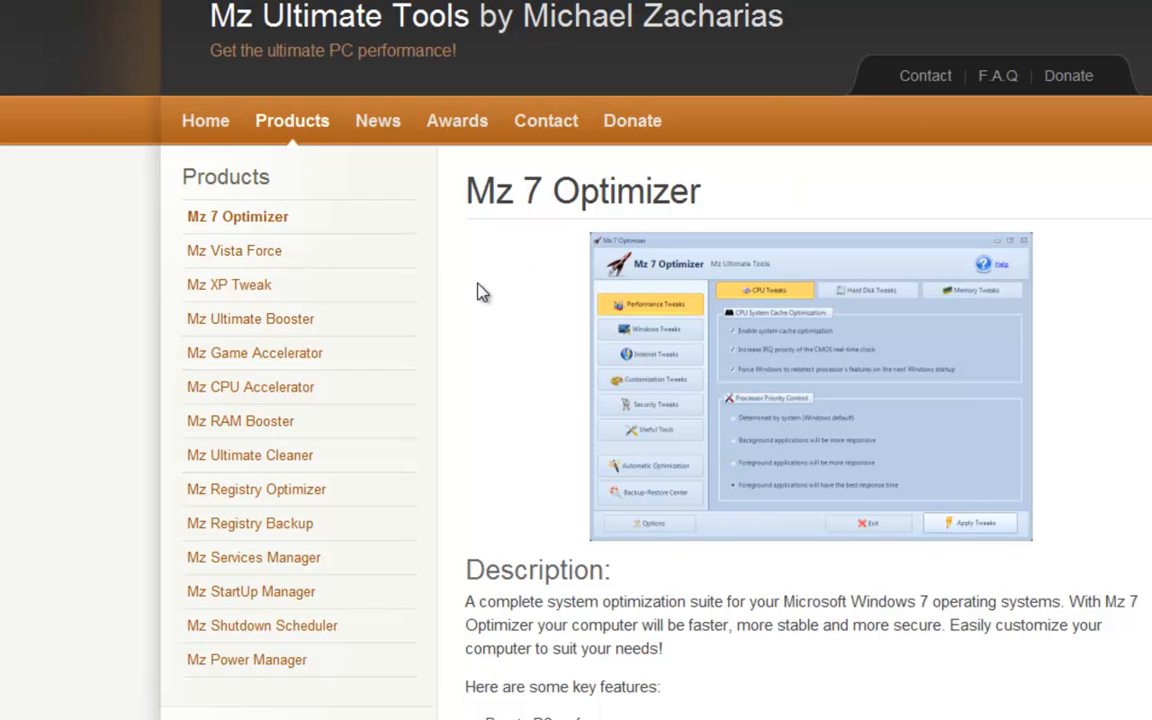
{"action": "mouse_move", "coordinate": [478, 300]}
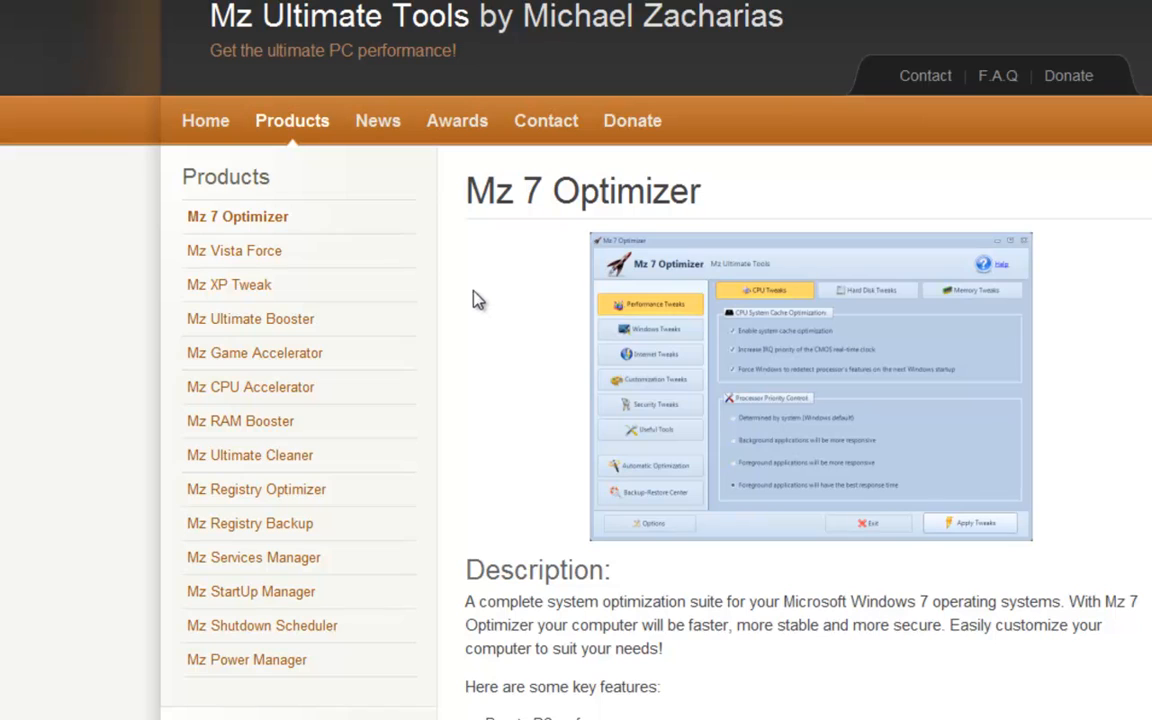
{"action": "mouse_move", "coordinate": [228, 284]}
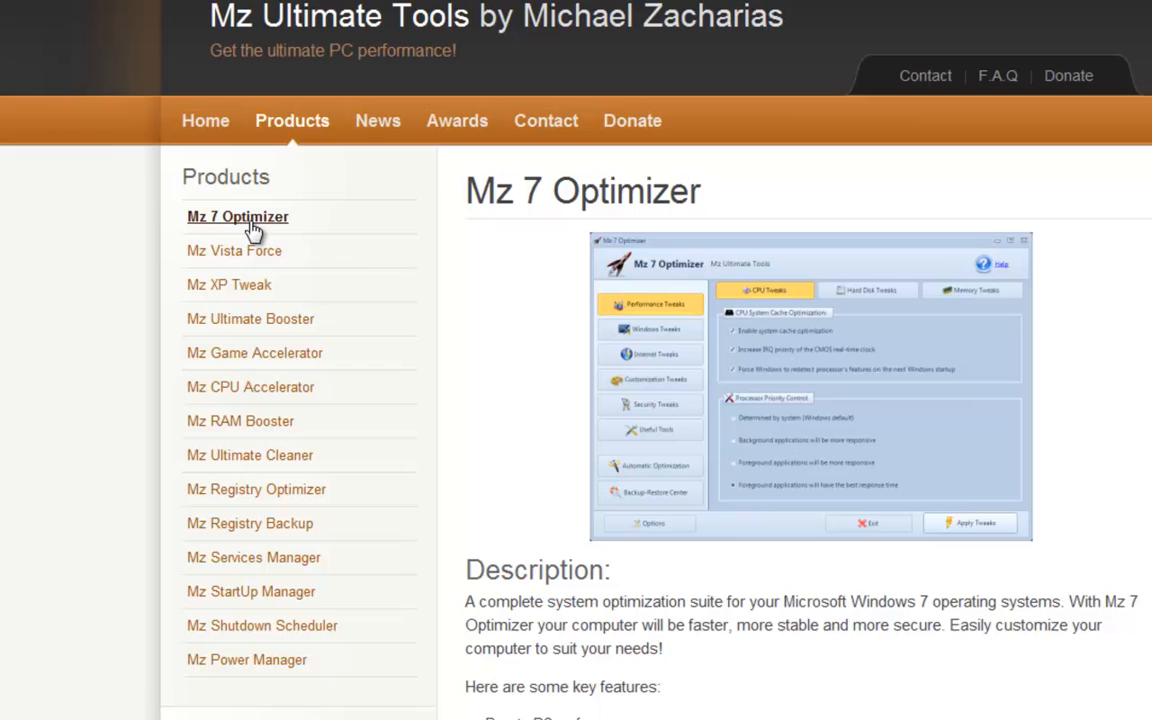
{"action": "mouse_move", "coordinate": [600, 418]}
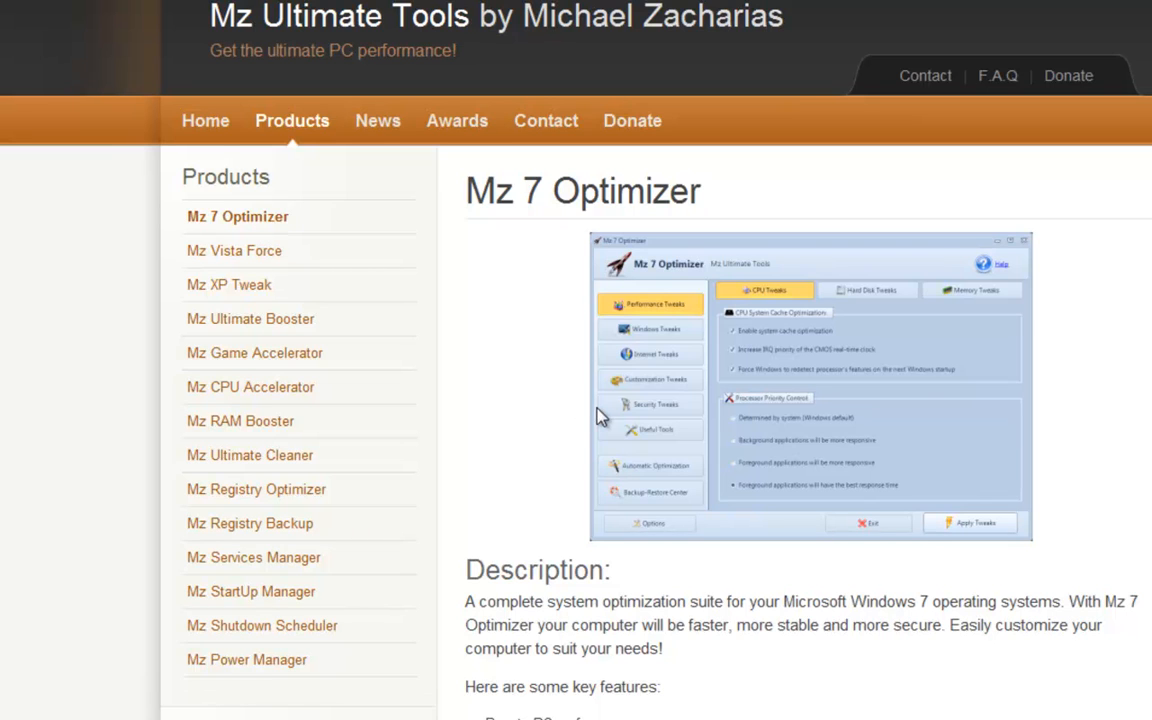
{"action": "mouse_move", "coordinate": [600, 418]}
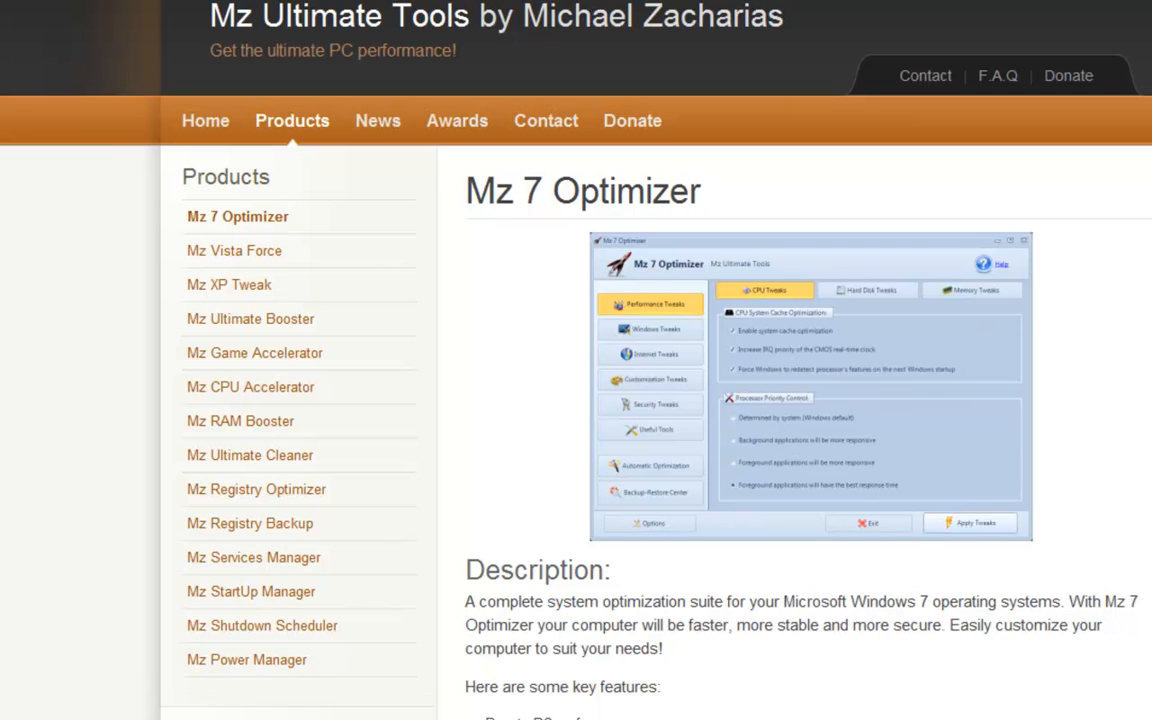
Step: Scroll the product page down past the key features to the Download section
{"action": "scroll", "scroll_direction": "down", "scroll_amount": 3}
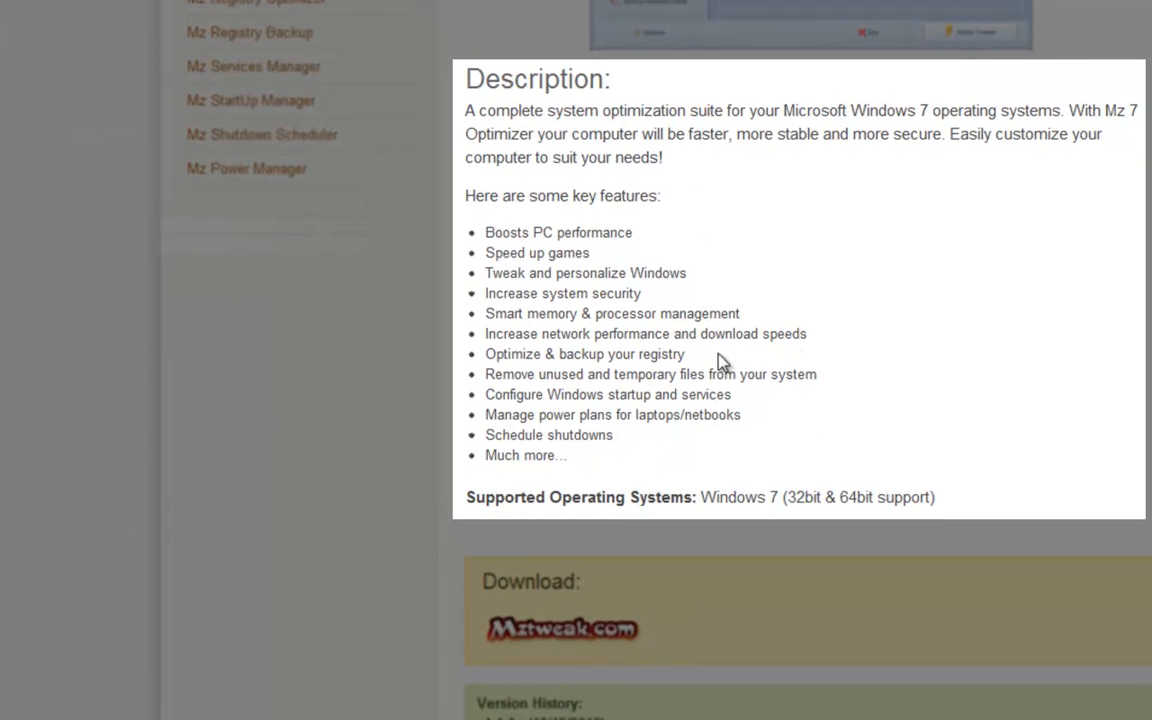
{"action": "mouse_move", "coordinate": [650, 314]}
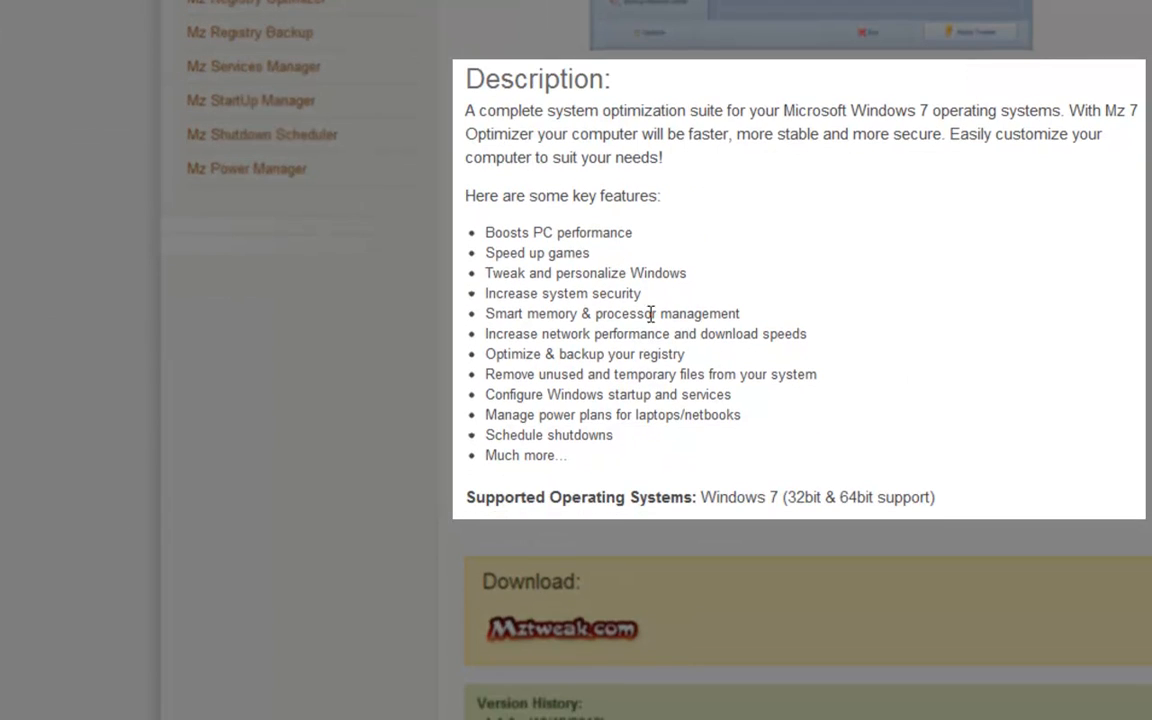
{"action": "scroll", "scroll_direction": "down", "scroll_amount": 3}
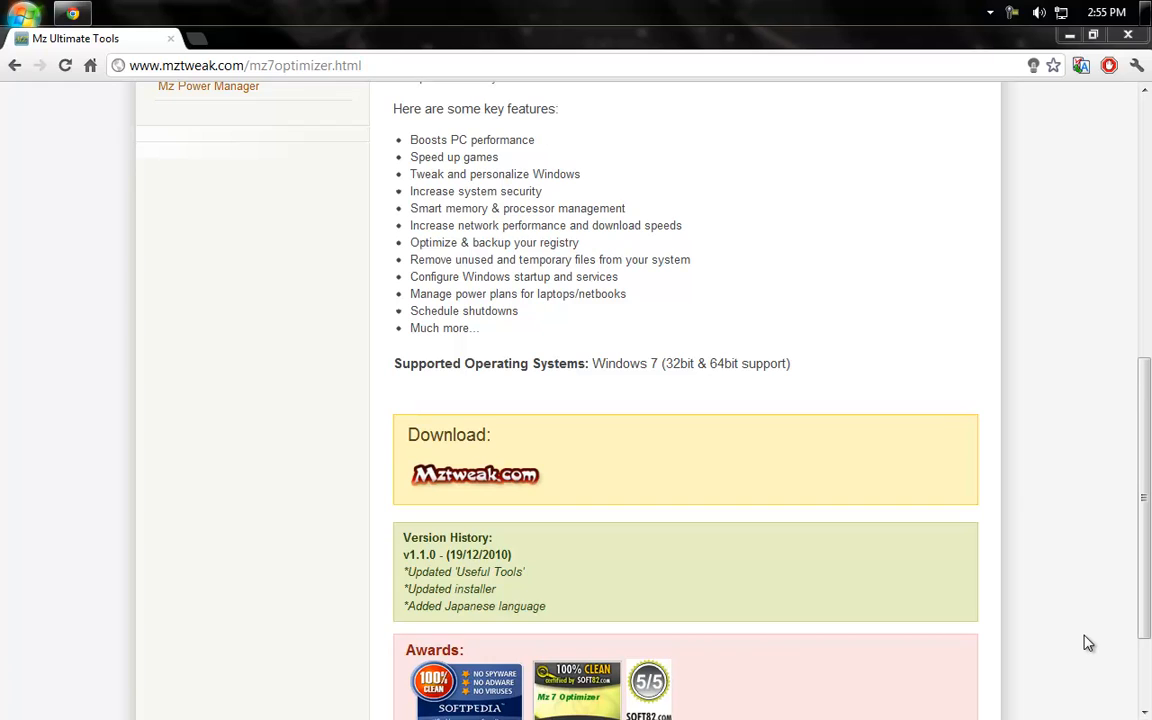
{"action": "mouse_move", "coordinate": [648, 446]}
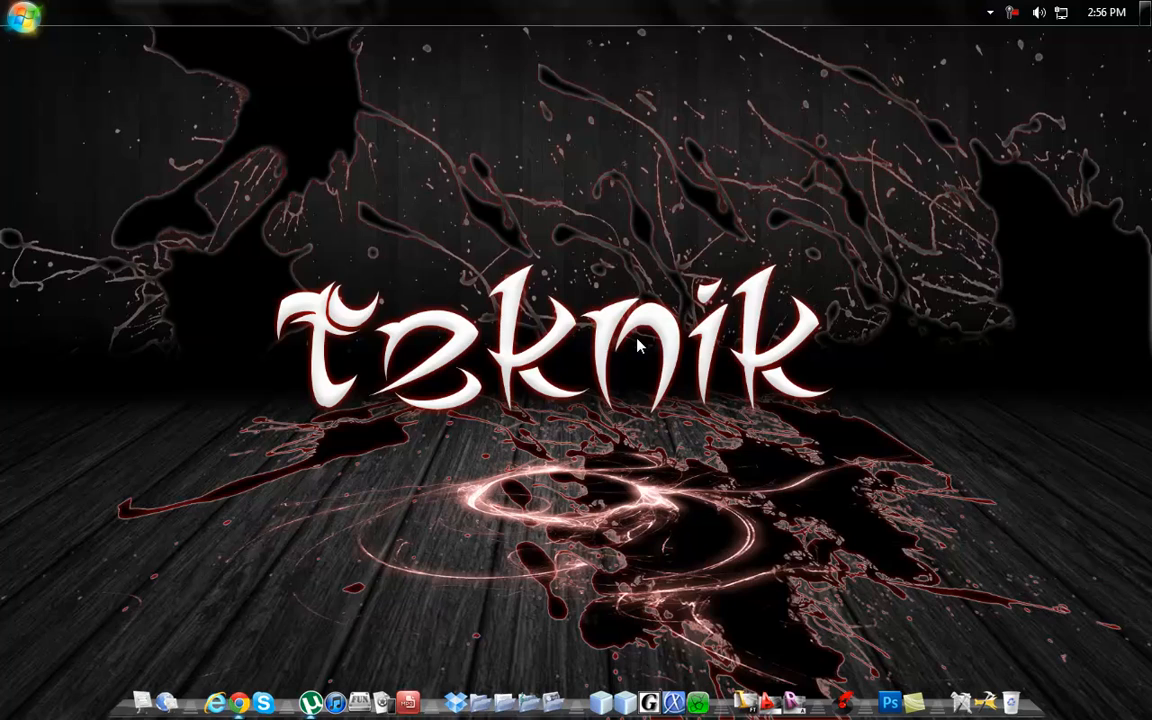
{"action": "mouse_move", "coordinate": [156, 84]}
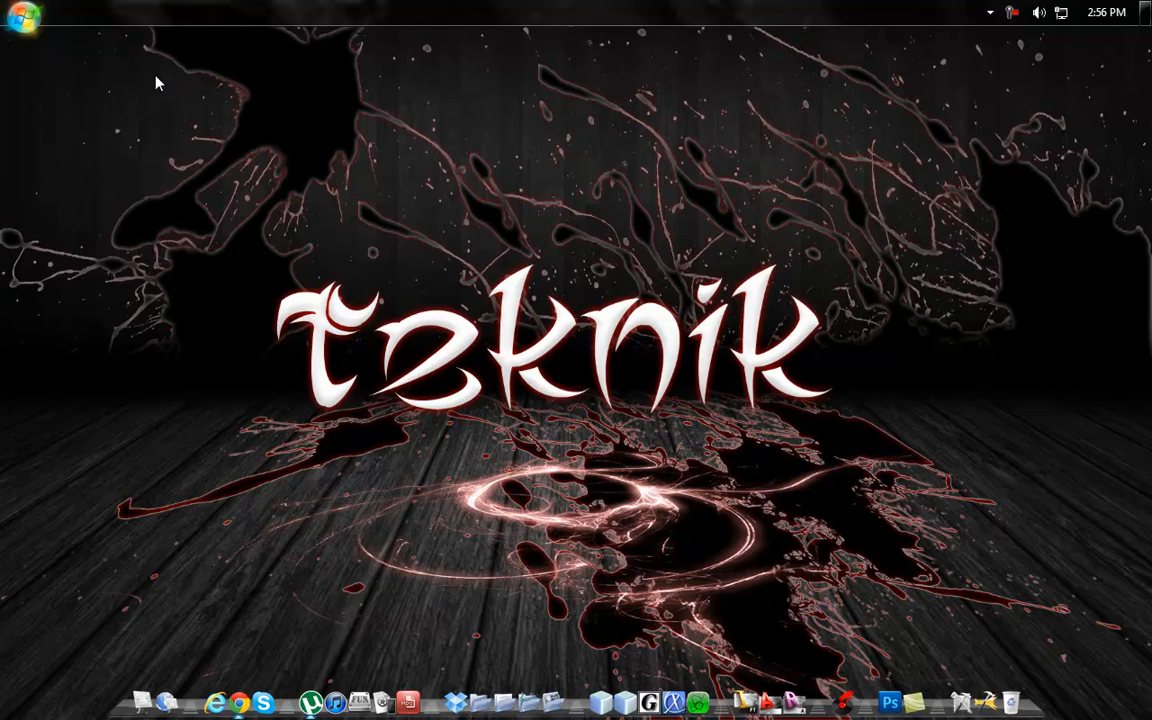
Step: Launch Mz 7 Optimizer from the Start menu's installed programs
{"action": "left_click", "coordinate": [20, 20]}
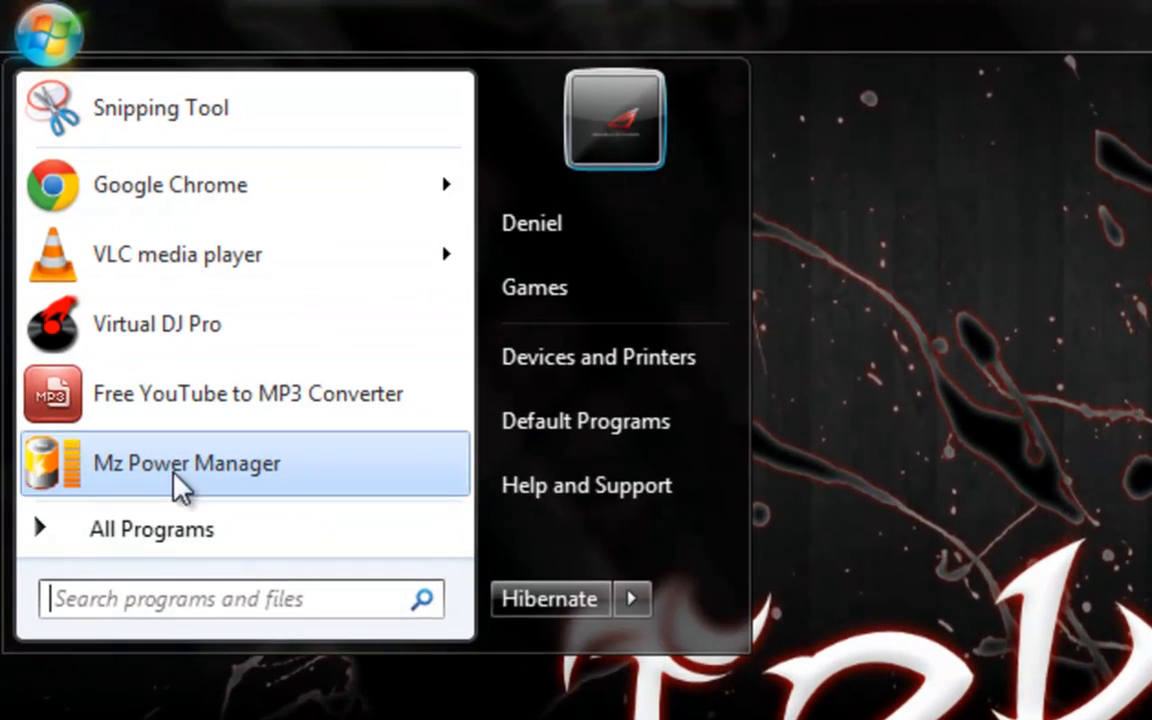
{"action": "left_click", "coordinate": [152, 528]}
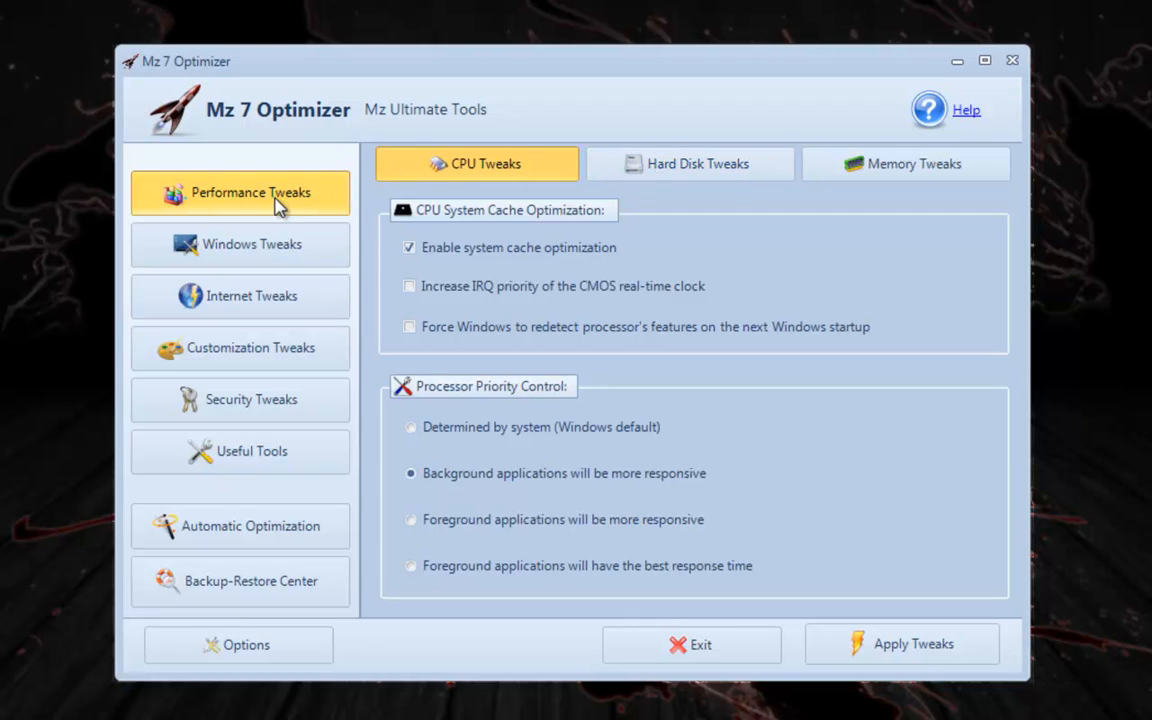
{"action": "mouse_move", "coordinate": [356, 210]}
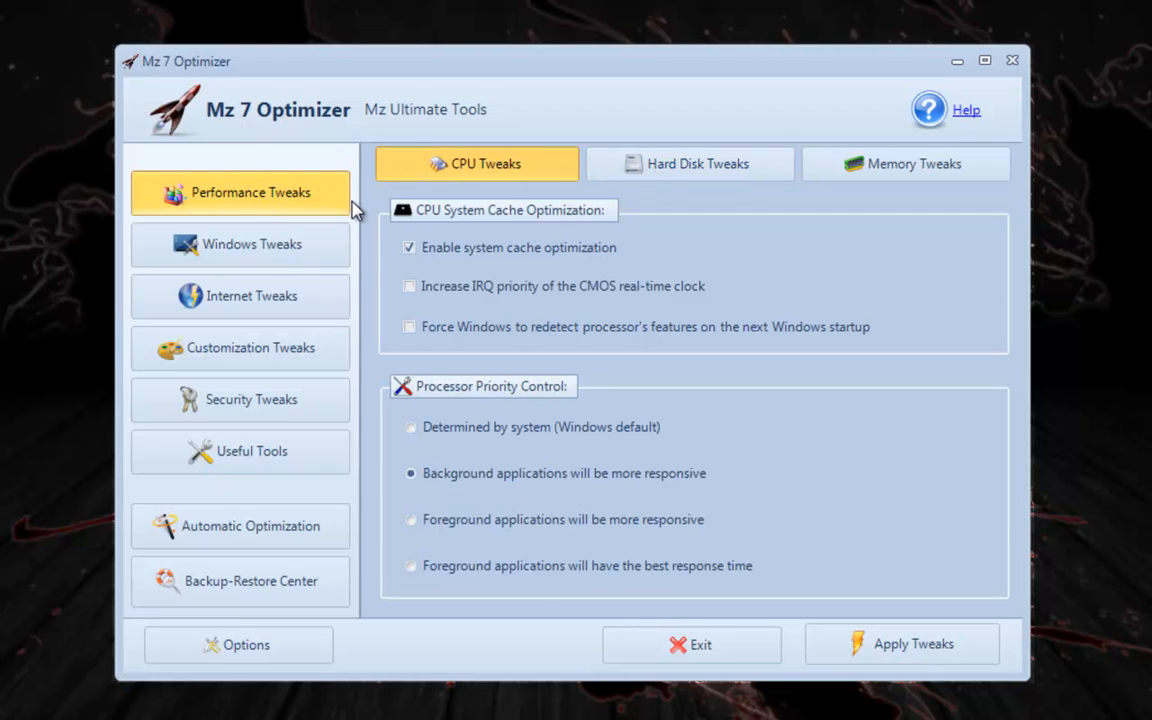
{"action": "mouse_move", "coordinate": [684, 212]}
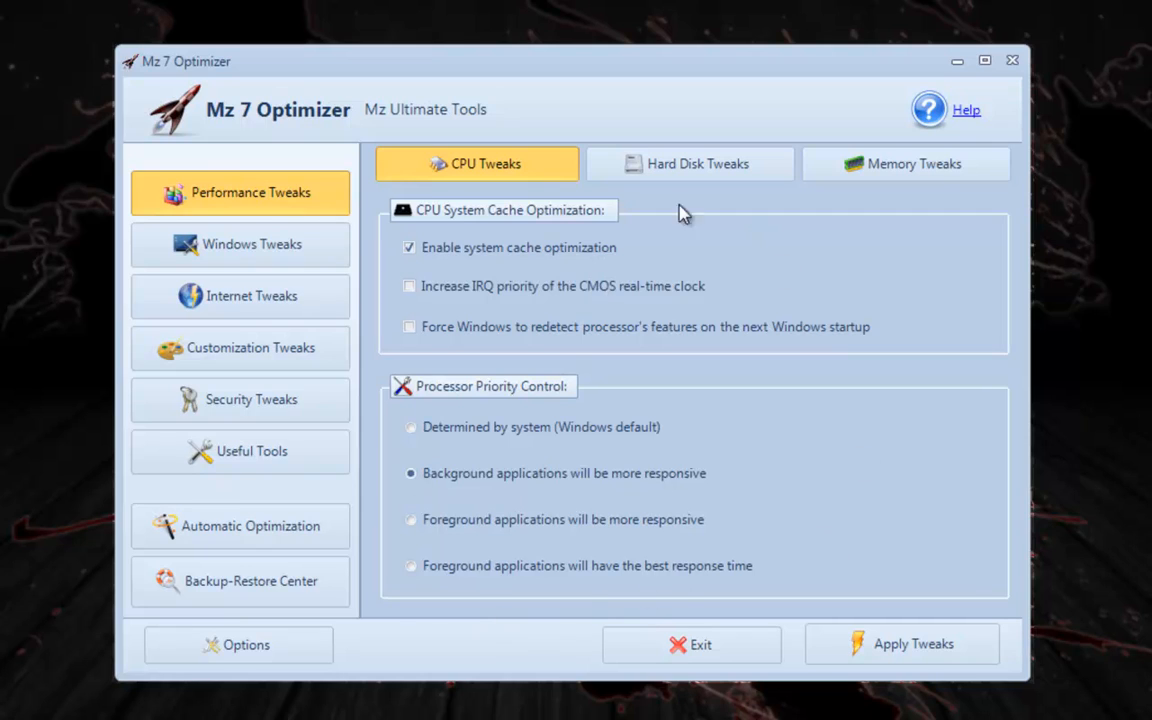
{"action": "mouse_move", "coordinate": [632, 172]}
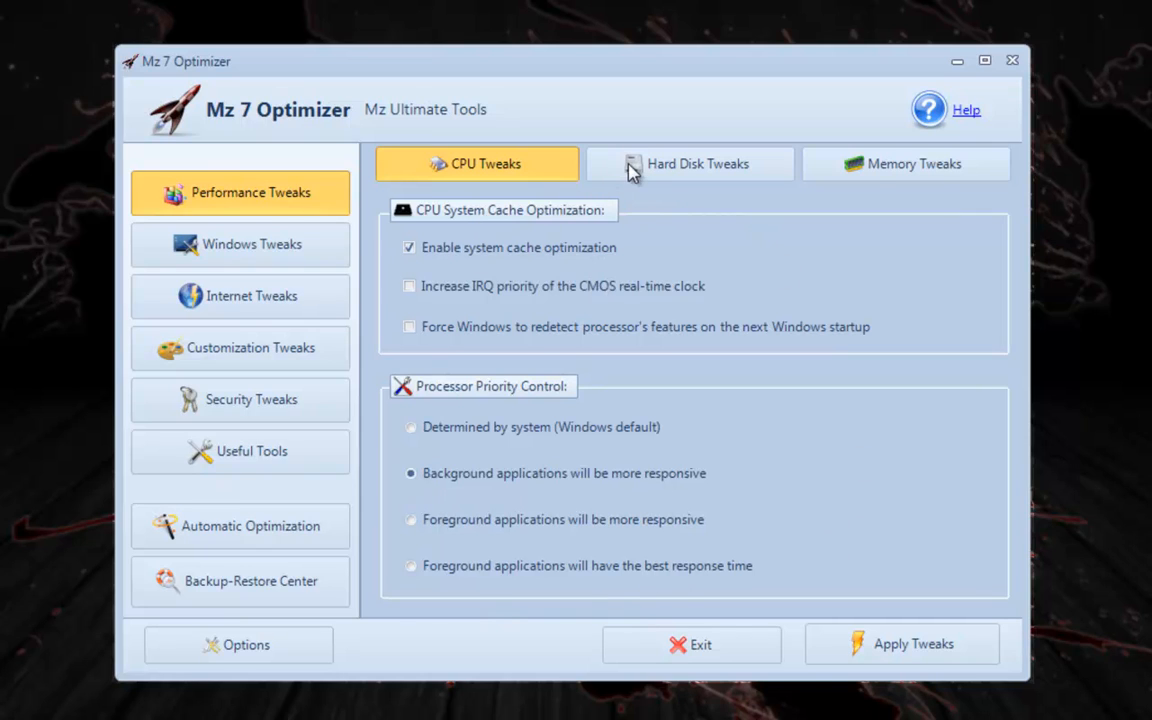
Step: Browse the Memory, Windows, Internet and Security tweak panels, ending on Useful Tools
{"action": "left_click", "coordinate": [904, 164]}
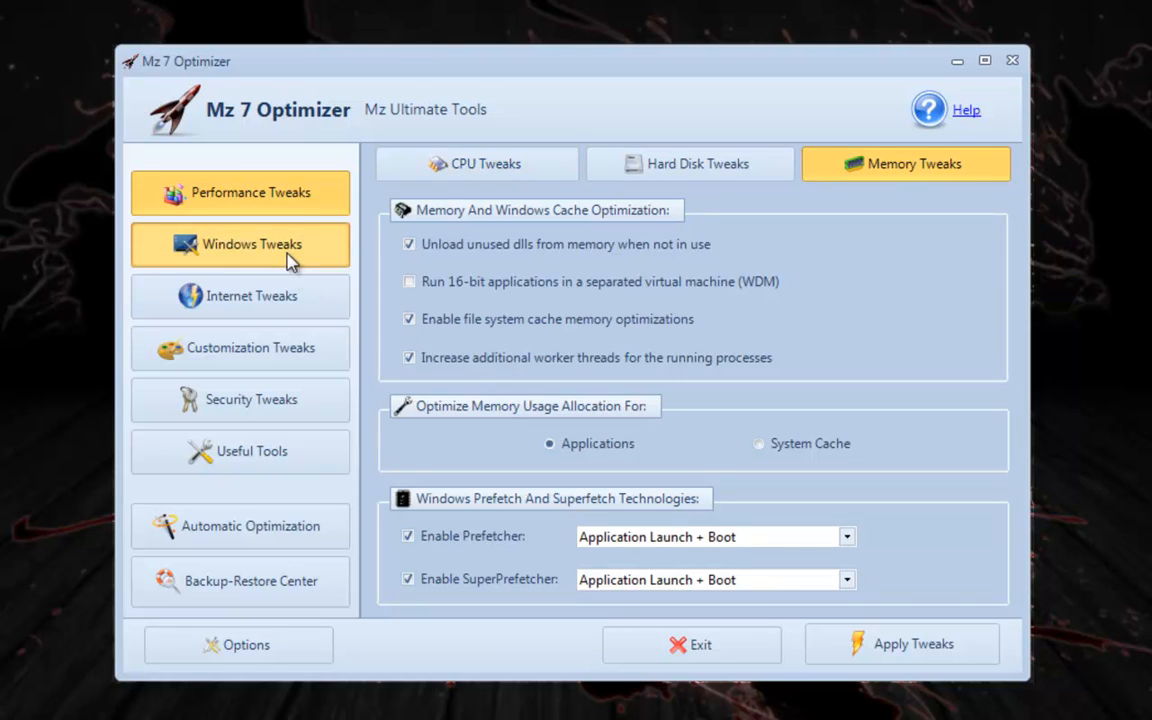
{"action": "left_click", "coordinate": [252, 244]}
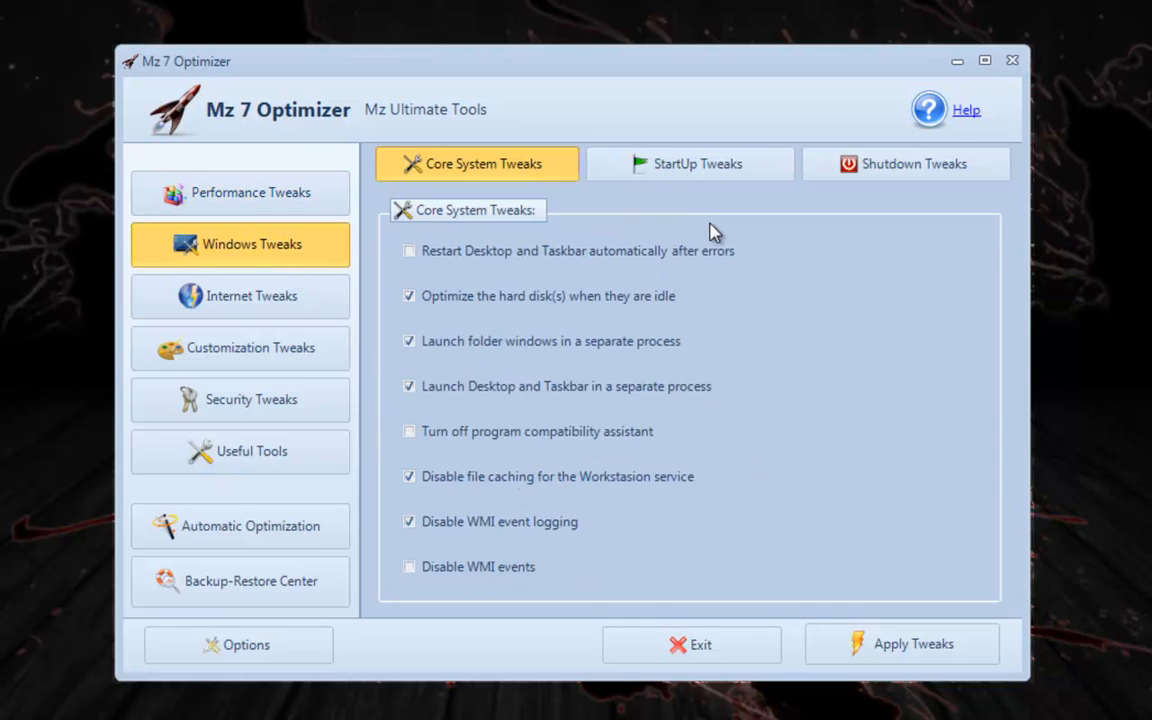
{"action": "mouse_move", "coordinate": [330, 296]}
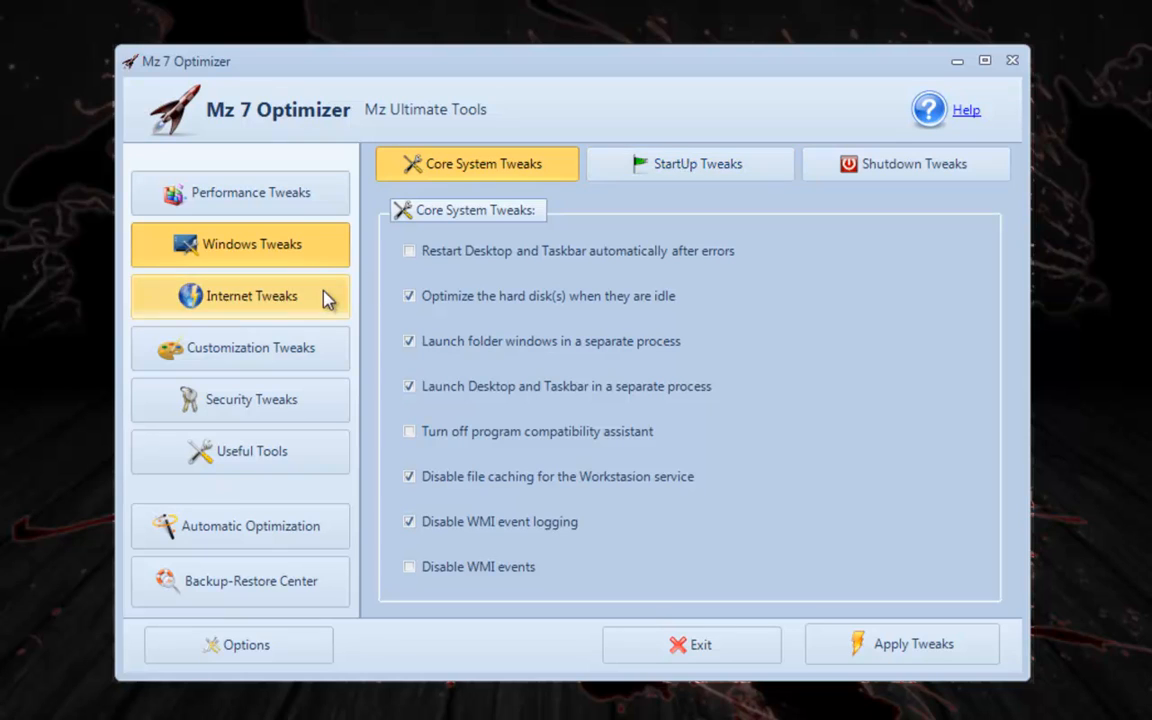
{"action": "left_click", "coordinate": [688, 164]}
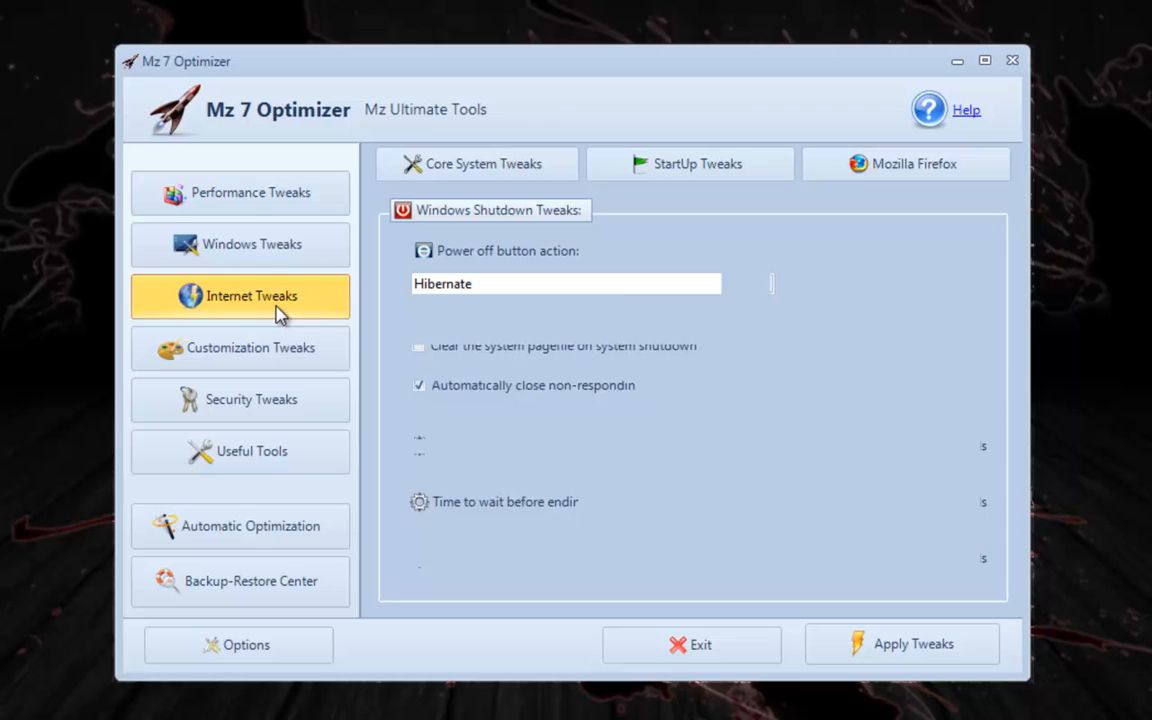
{"action": "left_click", "coordinate": [240, 296]}
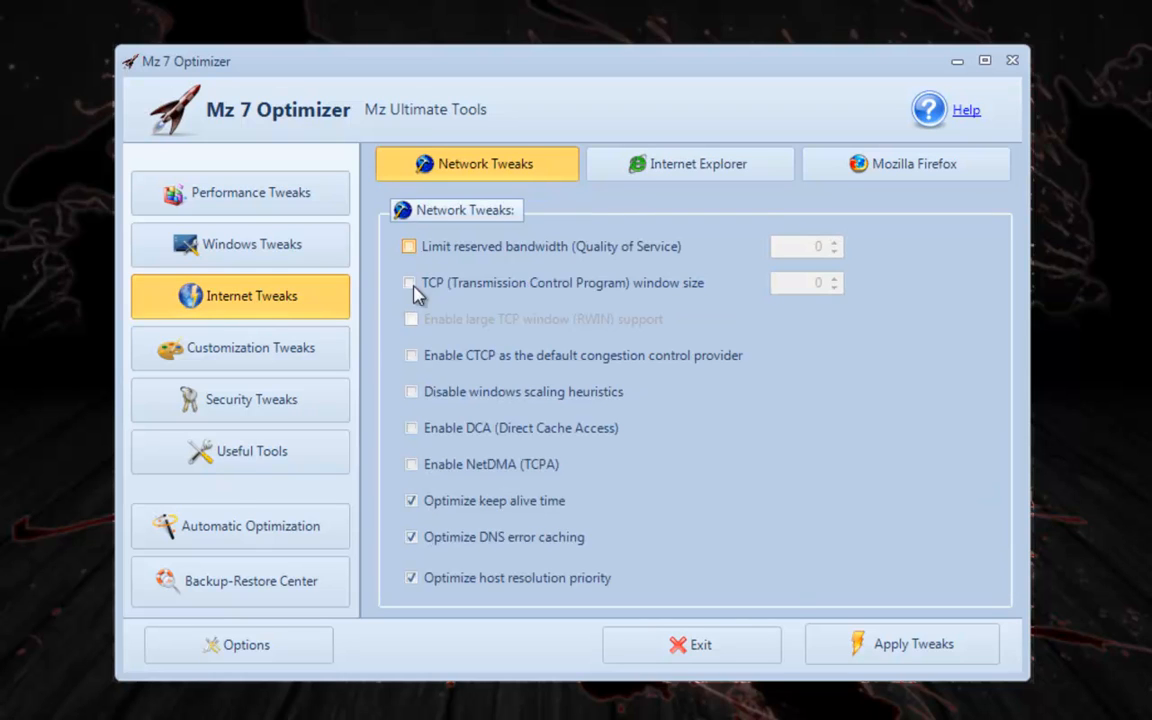
{"action": "left_click", "coordinate": [240, 400]}
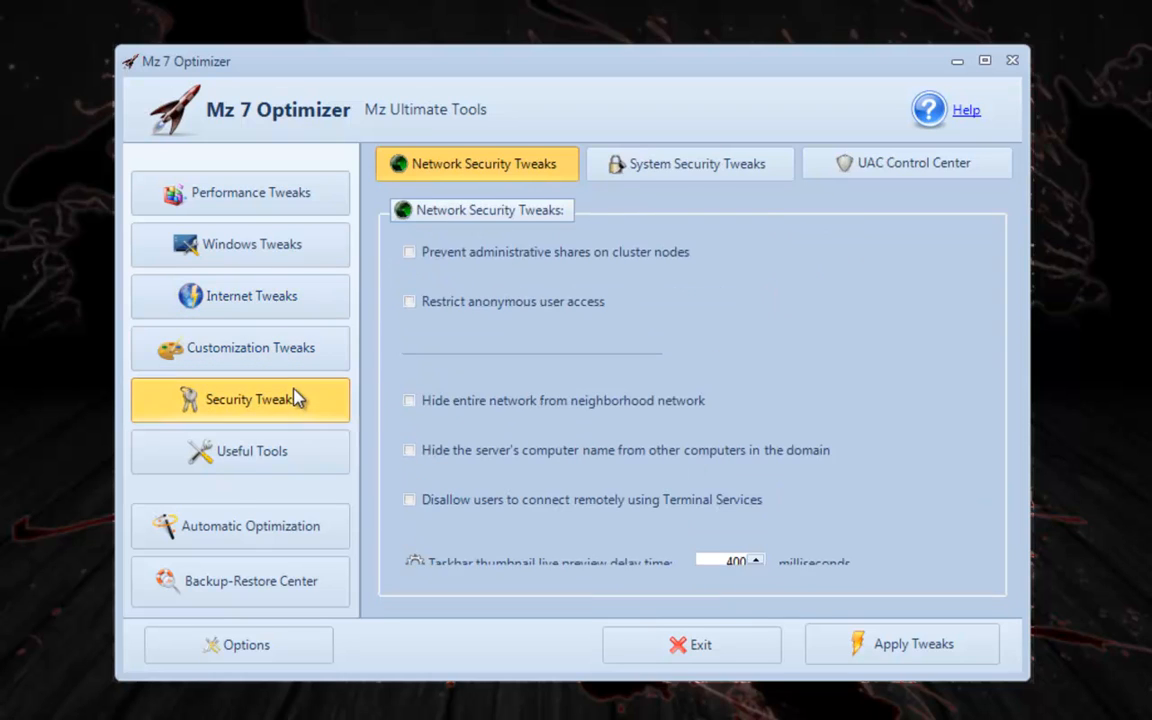
{"action": "left_click", "coordinate": [240, 452]}
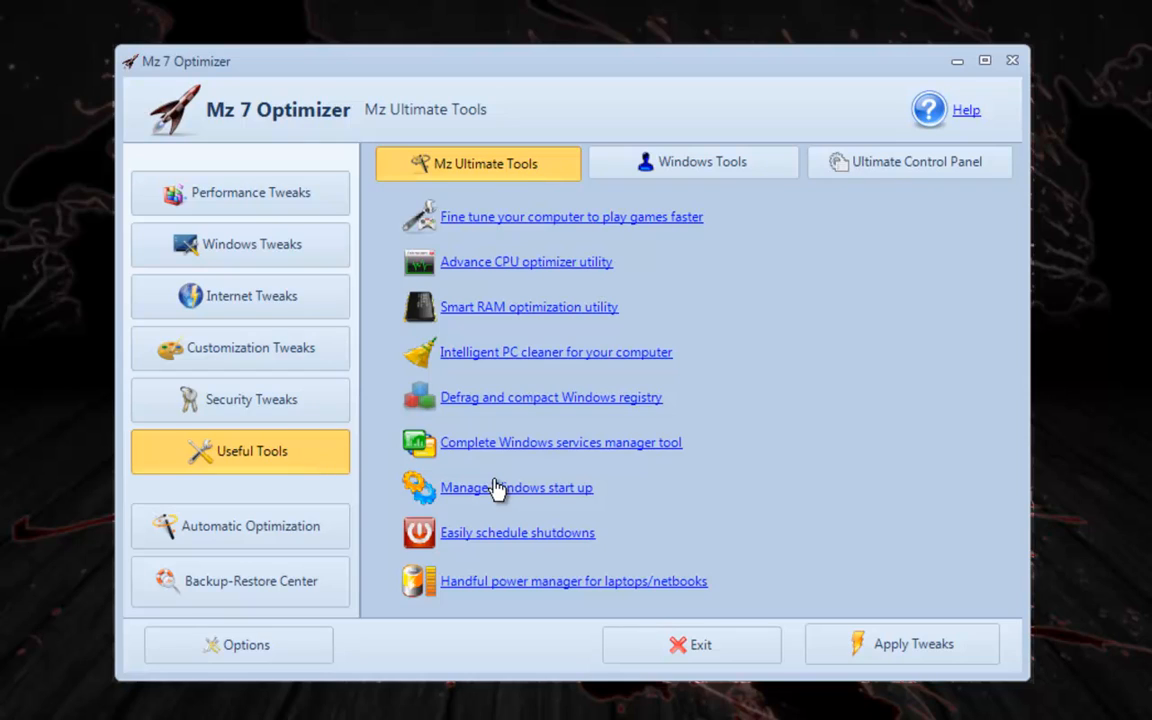
{"action": "mouse_move", "coordinate": [544, 614]}
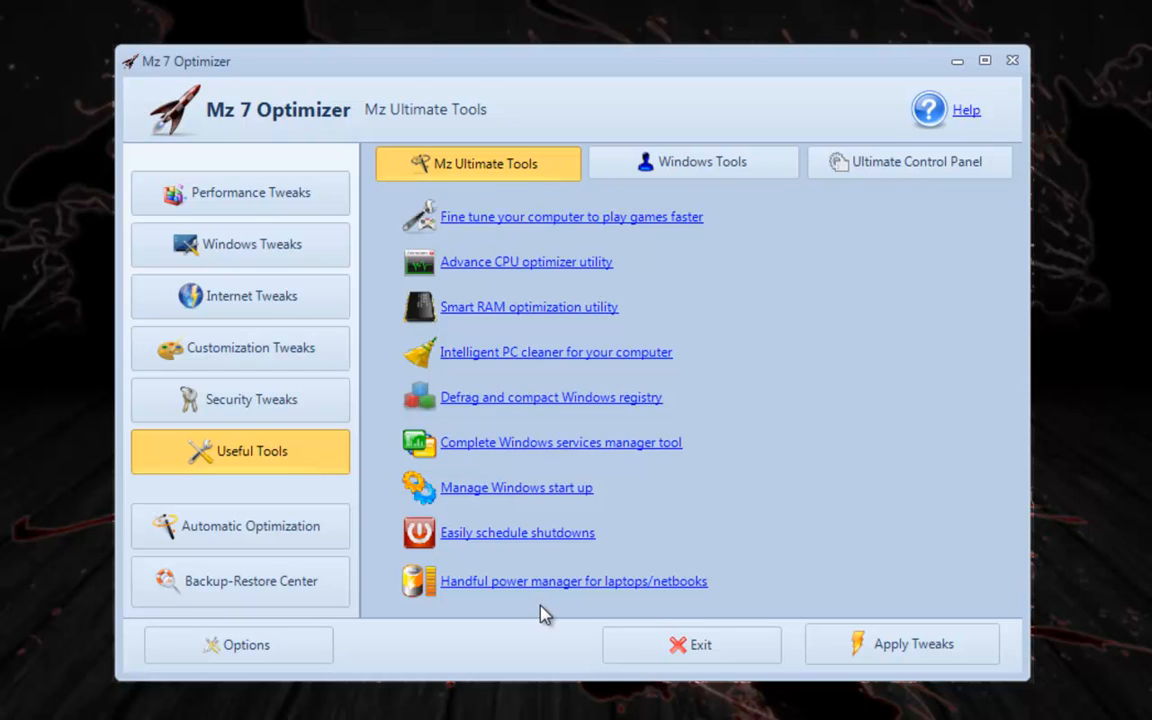
{"action": "mouse_move", "coordinate": [540, 460]}
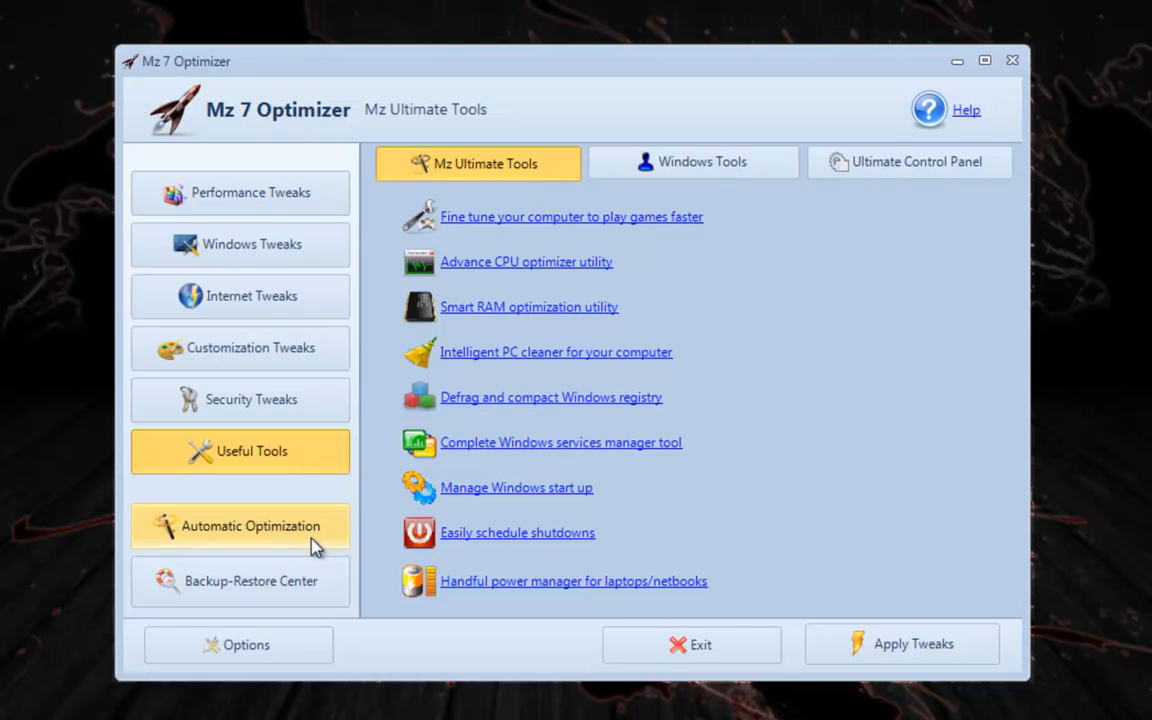
{"action": "mouse_move", "coordinate": [692, 644]}
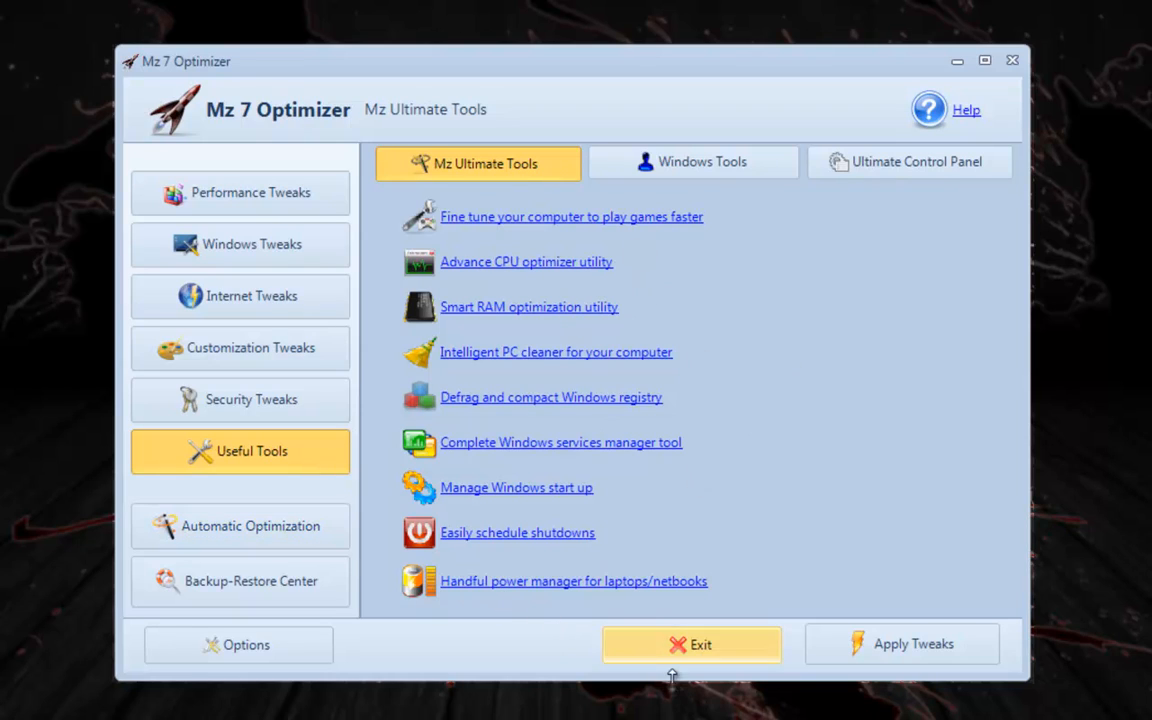
{"action": "mouse_move", "coordinate": [876, 600]}
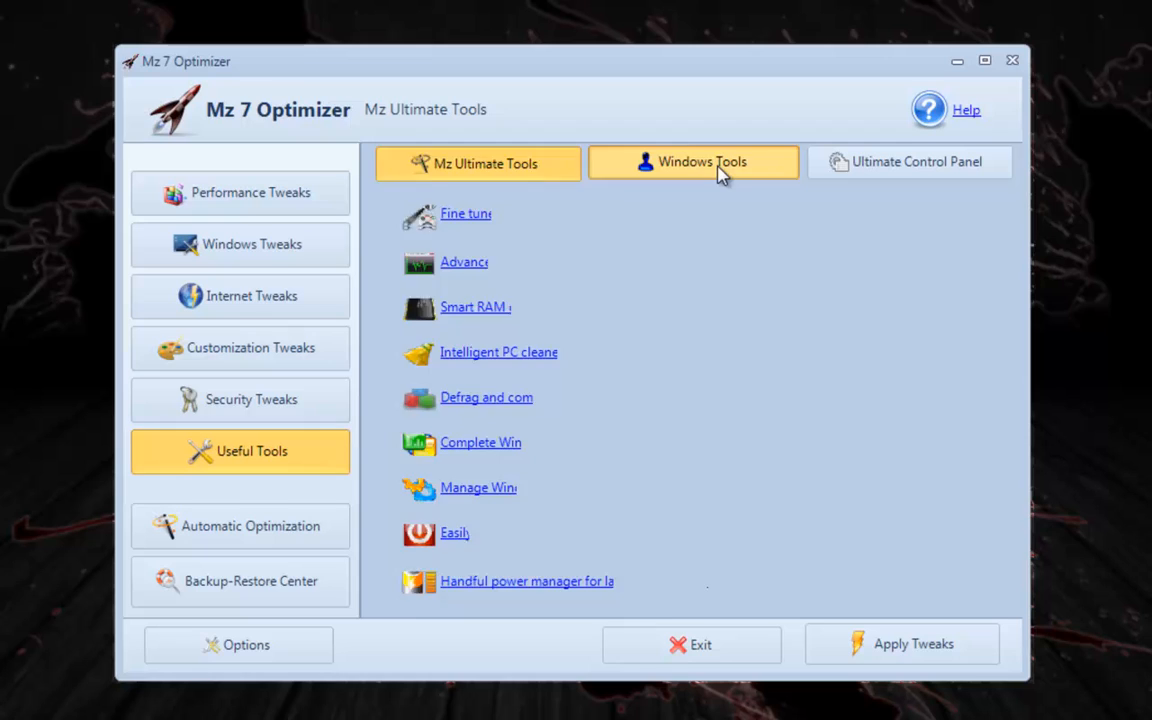
Step: Show the Windows Tools list with Registry Editor, Task Manager and System Restore links
{"action": "left_click", "coordinate": [692, 160]}
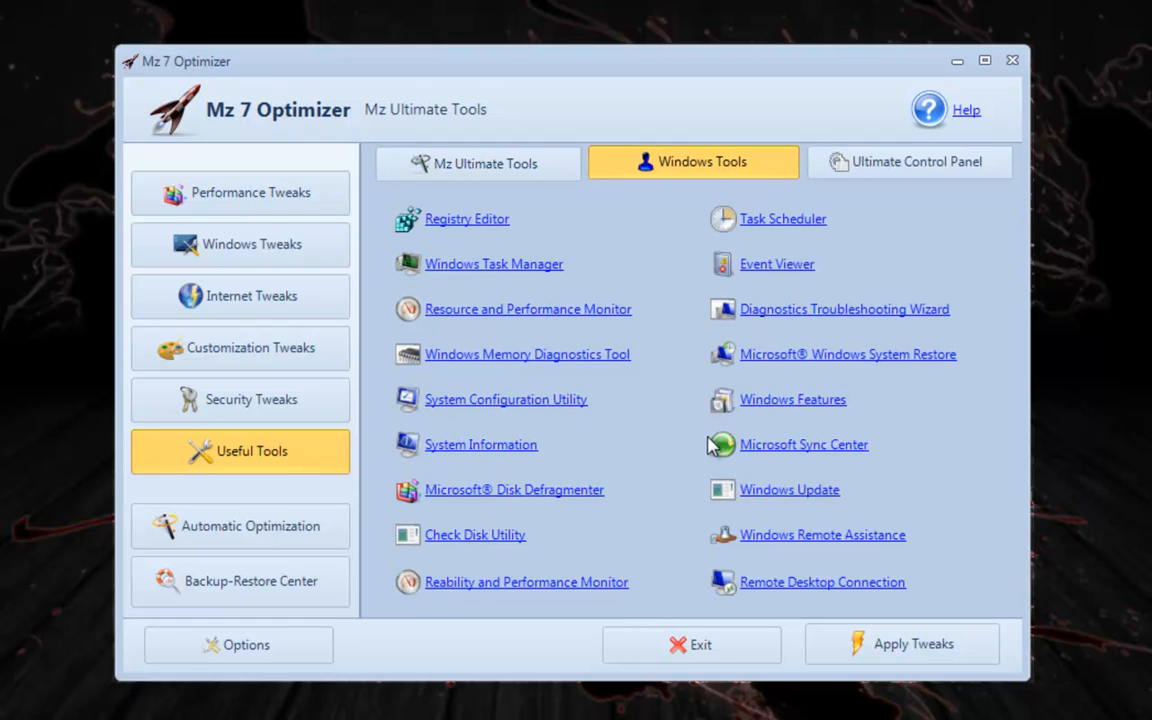
{"action": "mouse_move", "coordinate": [696, 456]}
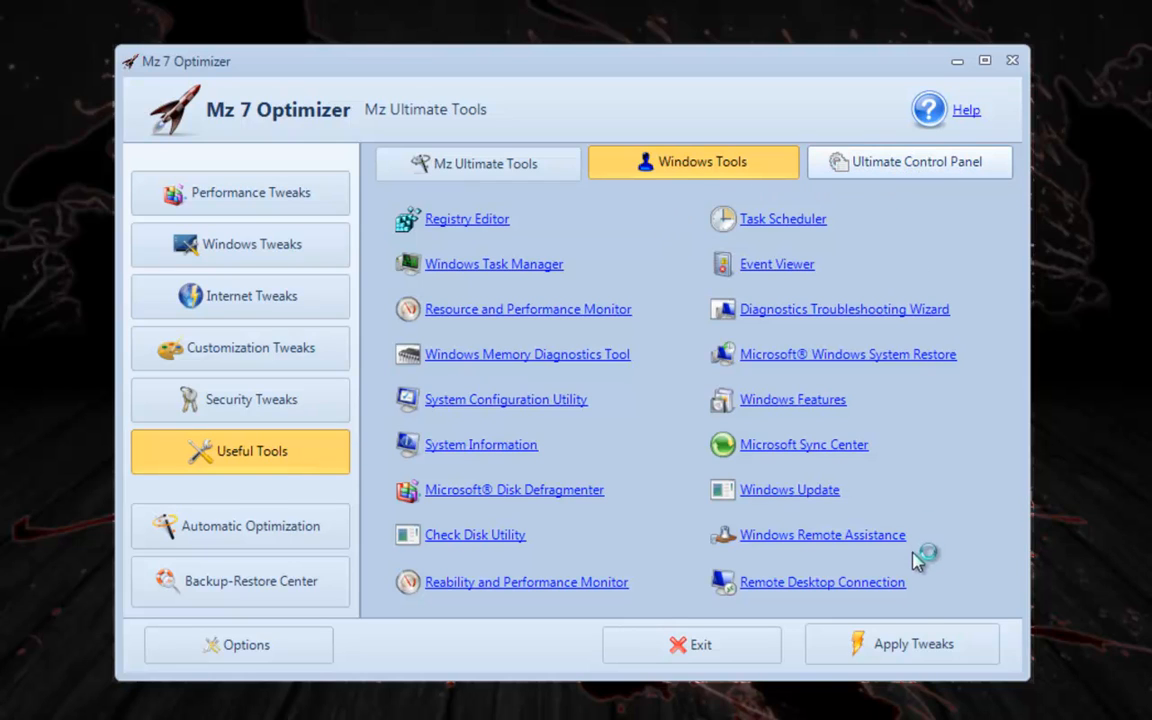
{"action": "mouse_move", "coordinate": [968, 412]}
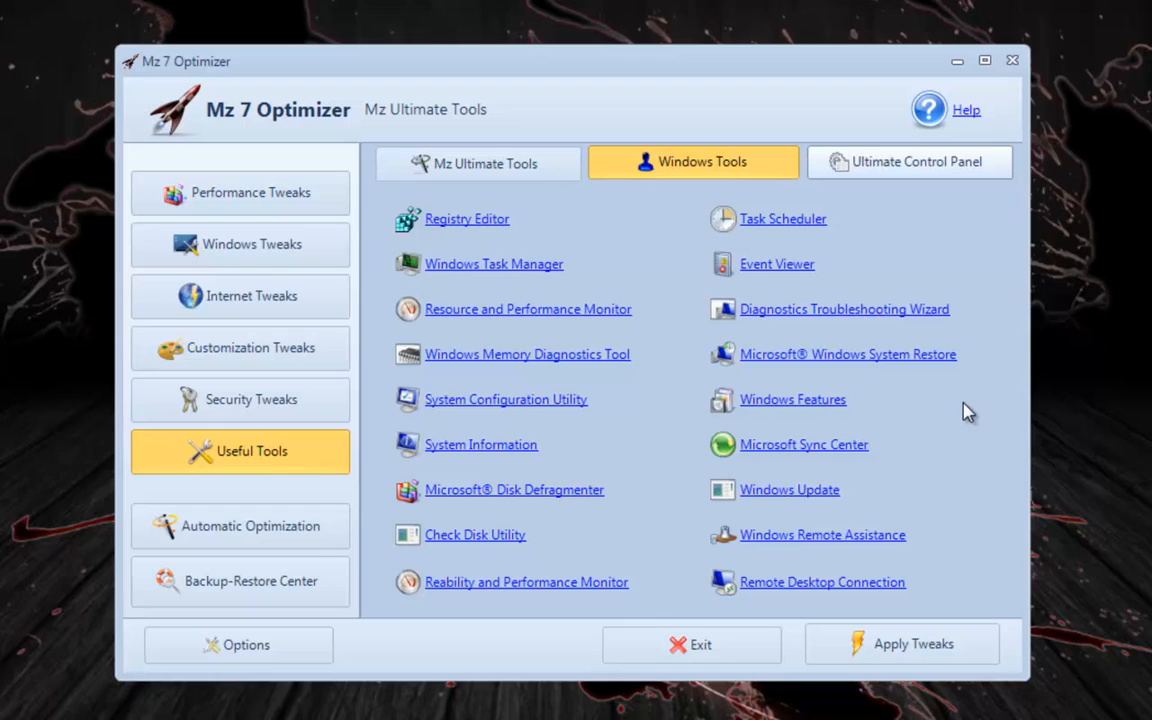